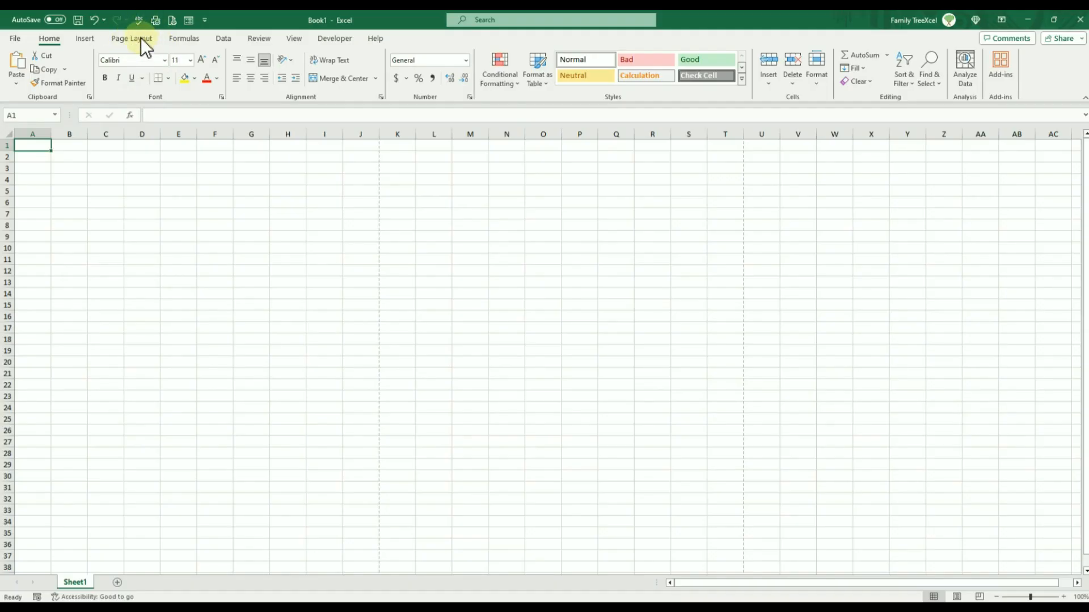
Review the theme font list under Page Layout, then switch to the Insert ribbon
click(50, 68)
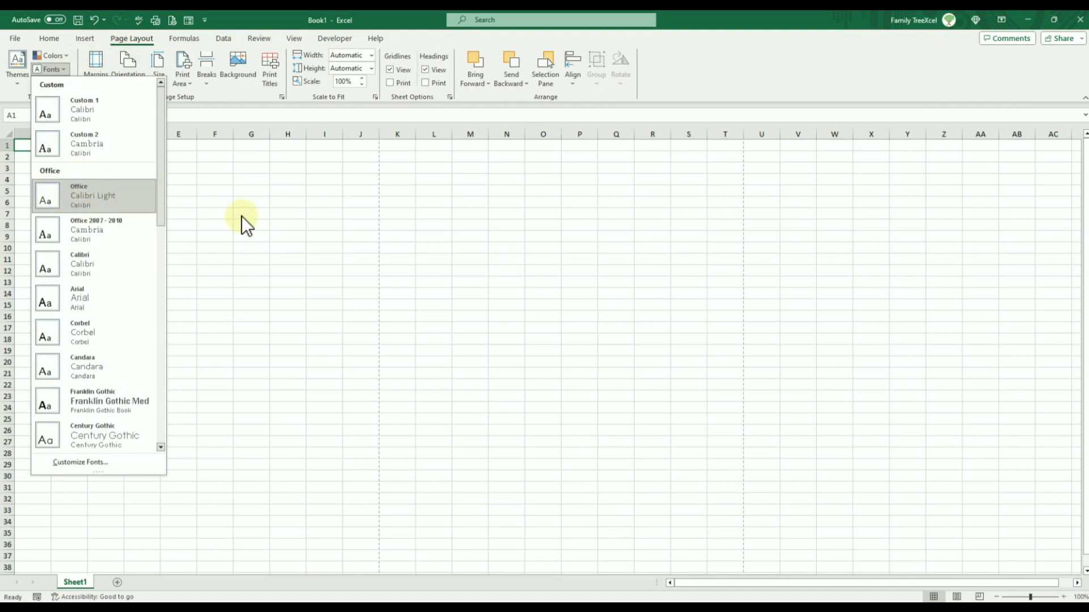
click(84, 38)
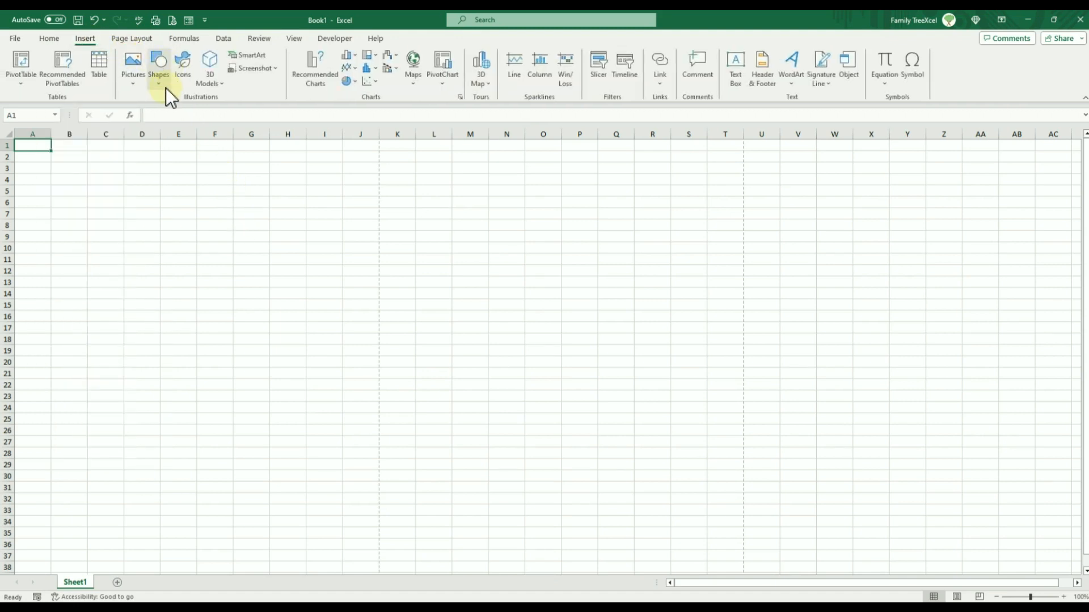
Draw a blue oval circle spanning columns B to G and deselect it
click(158, 66)
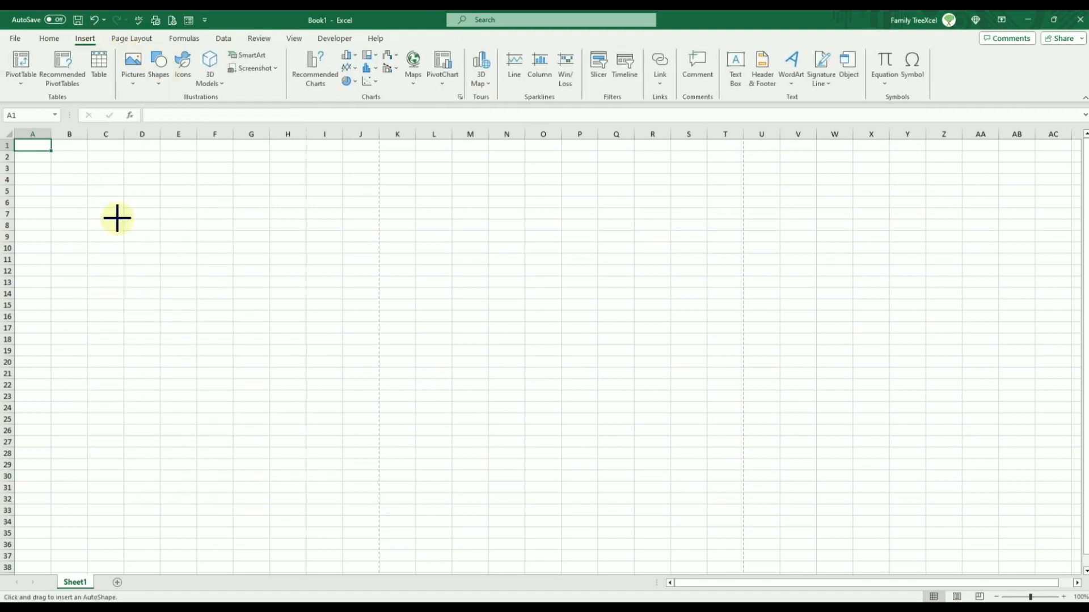
drag(92, 192, 252, 350)
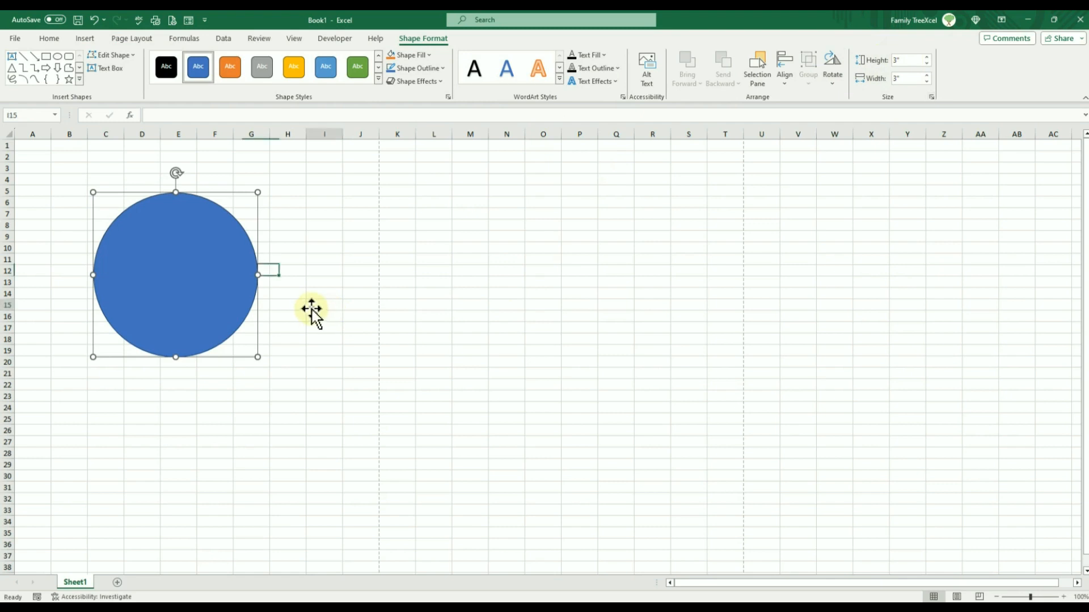
click(298, 311)
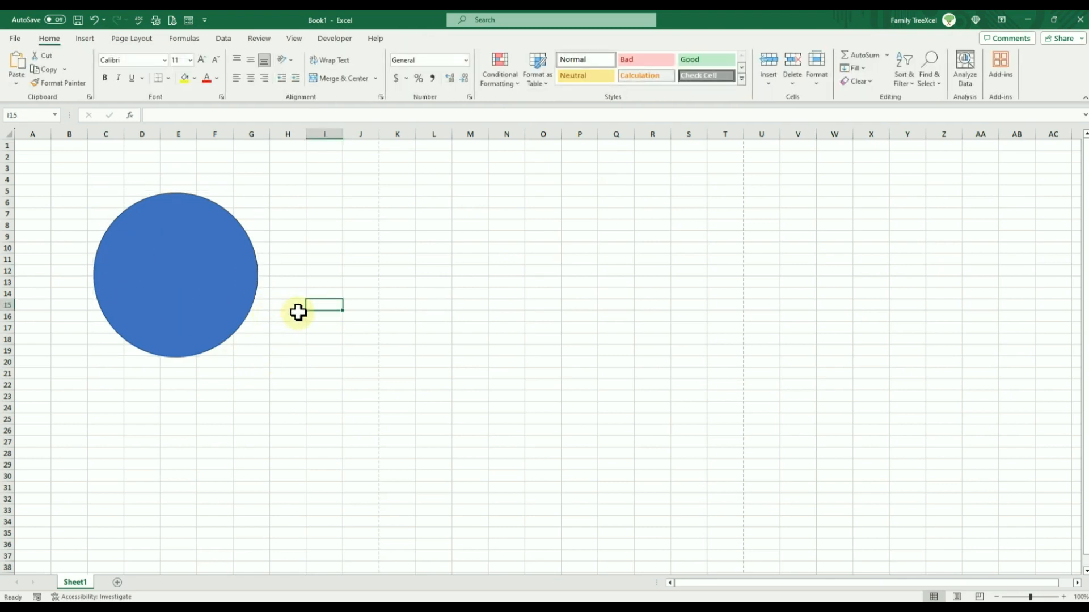
key(ctrl+p)
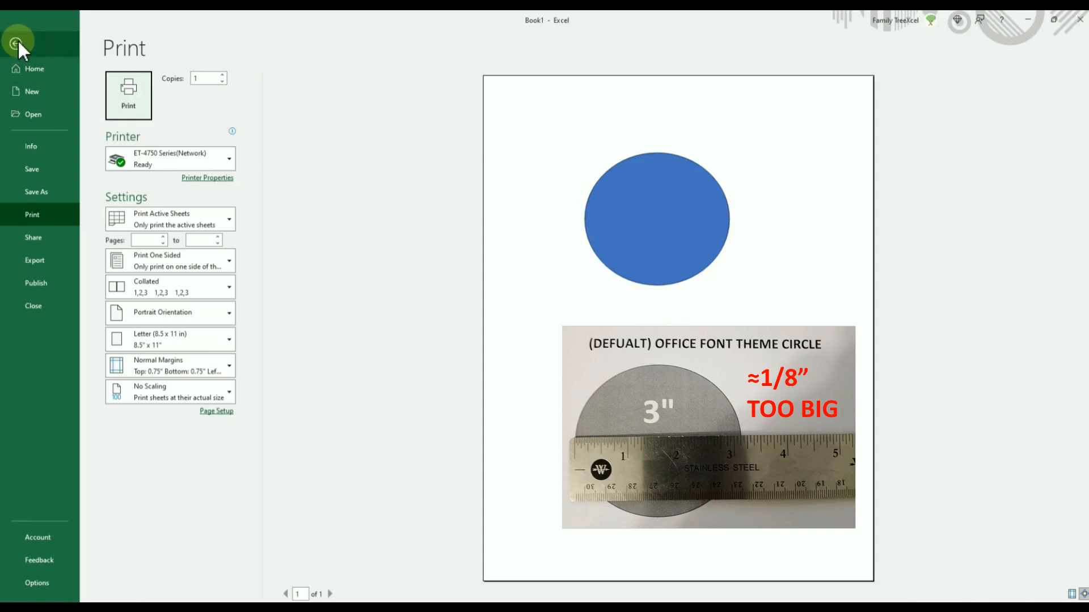
click(16, 43)
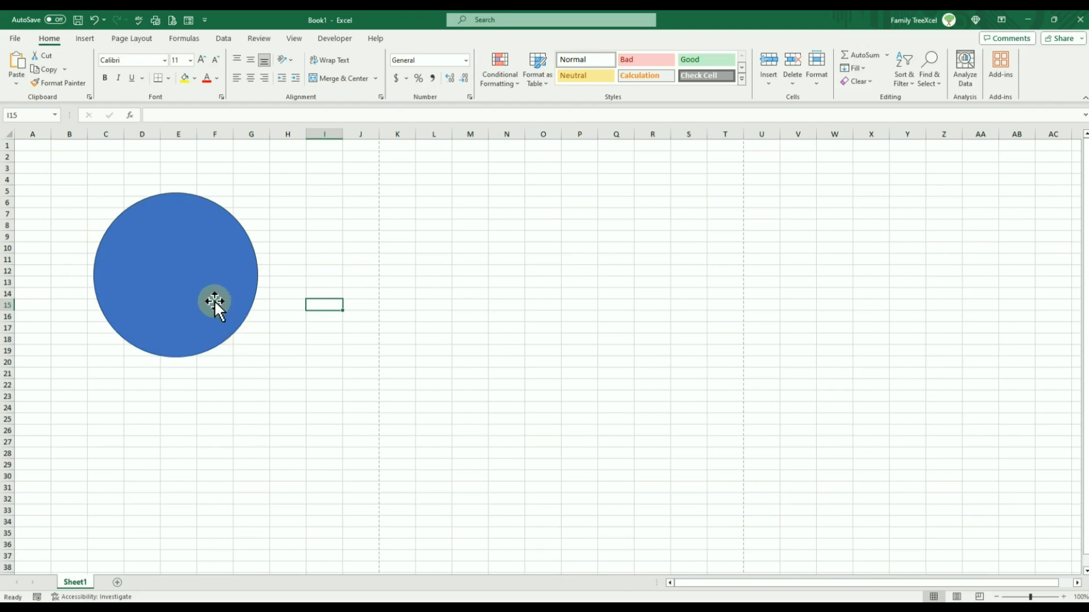
Delete the circle and apply the Office 2007 - 2010 Cambria/Calibri font theme
key(Delete)
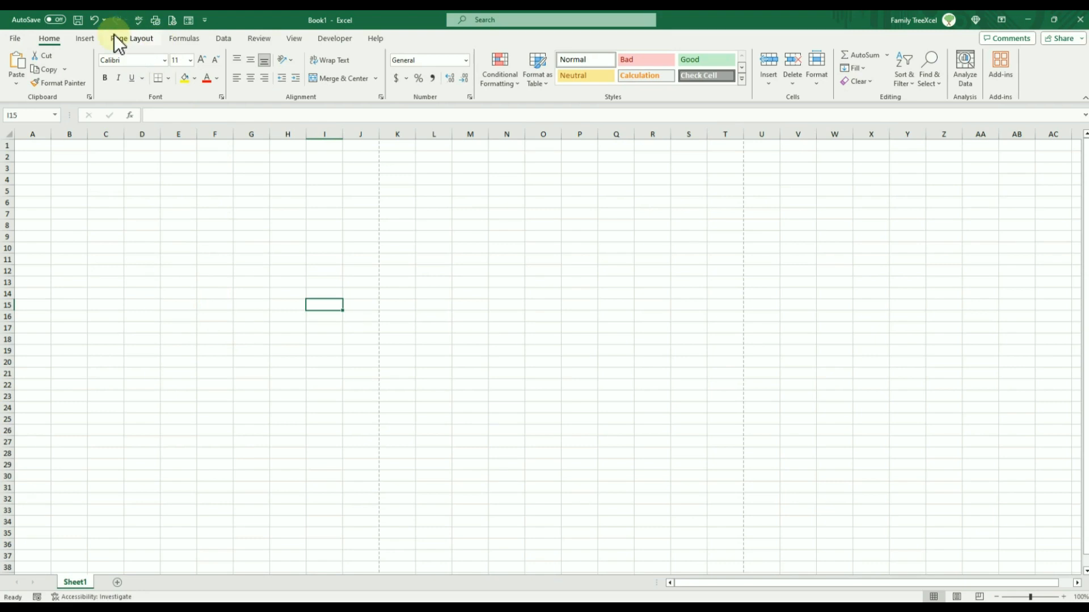
click(131, 38)
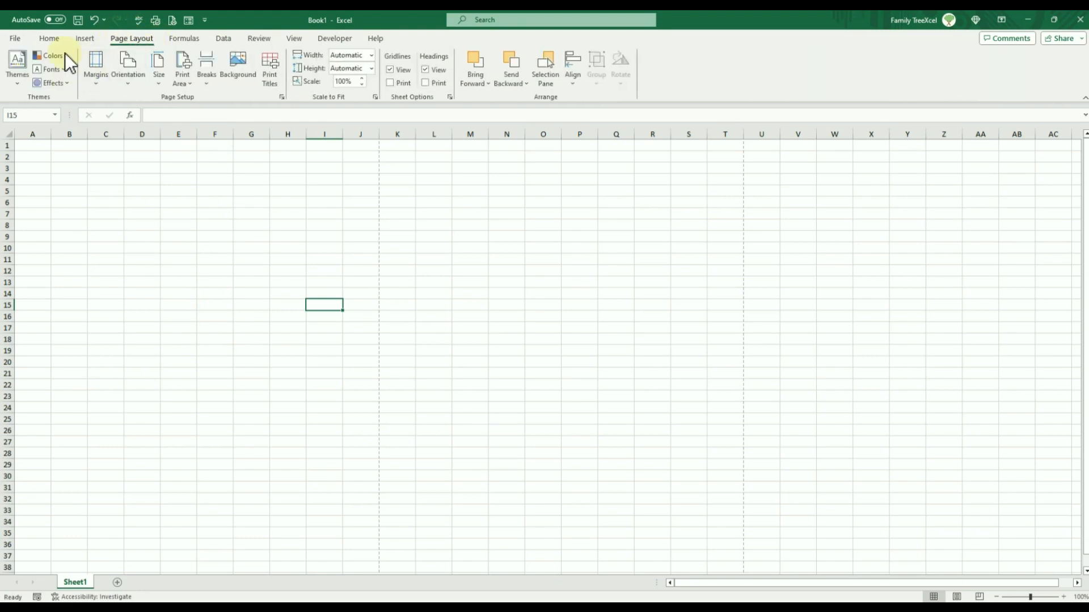
click(50, 69)
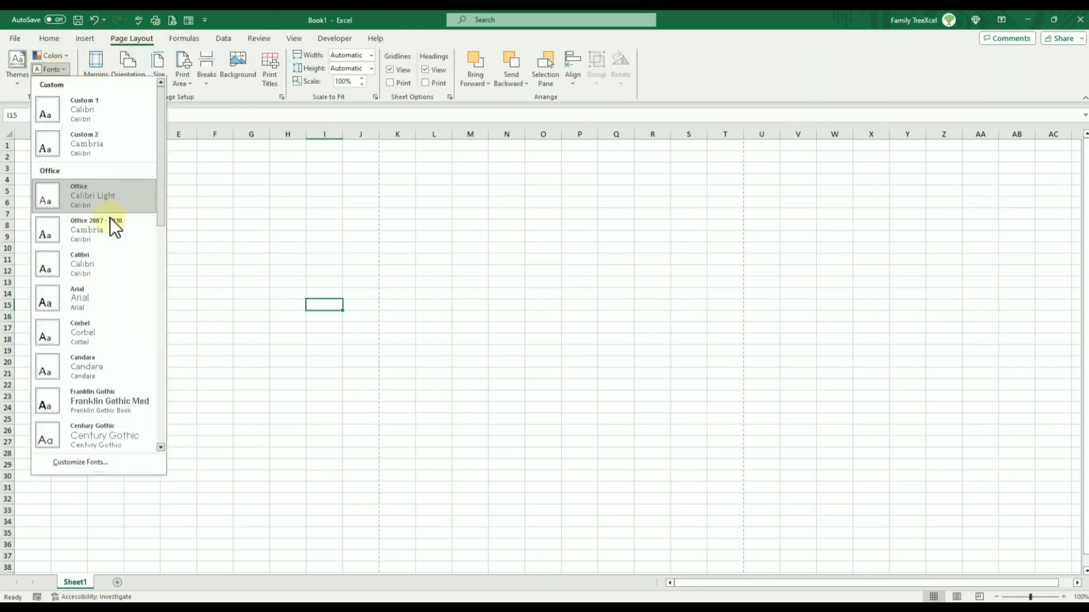
scroll(down, 3)
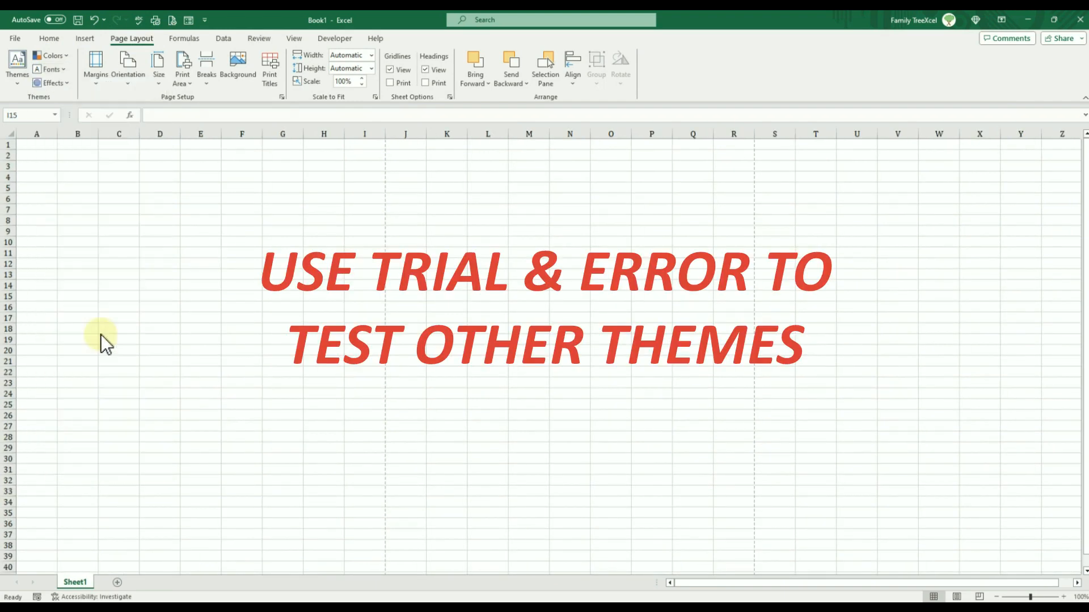
click(84, 38)
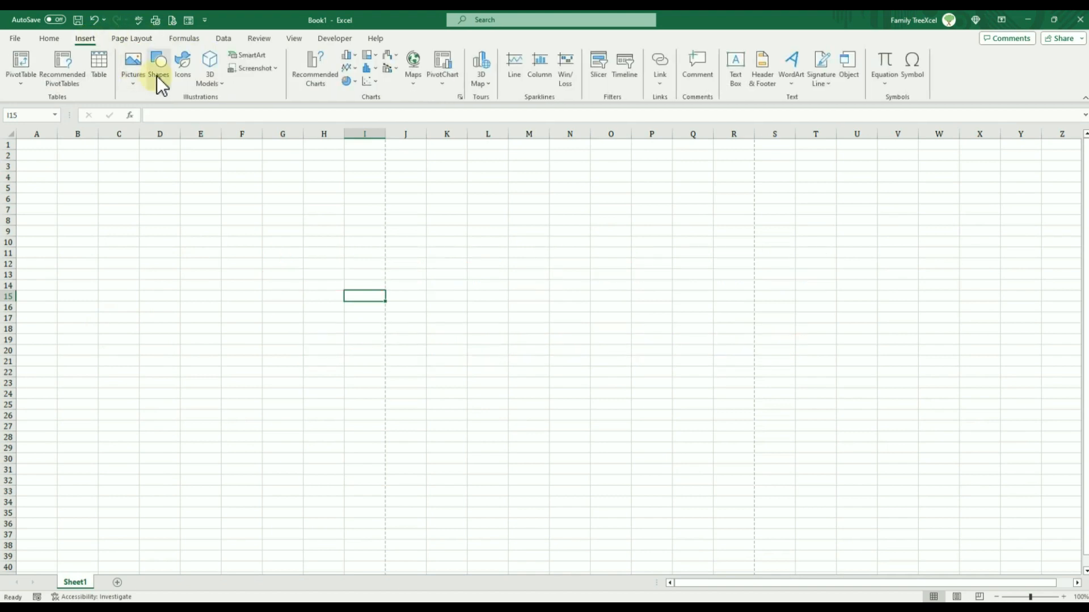
Draw an oval sized 3 inches, preview the print, and return to the sheet
click(158, 66)
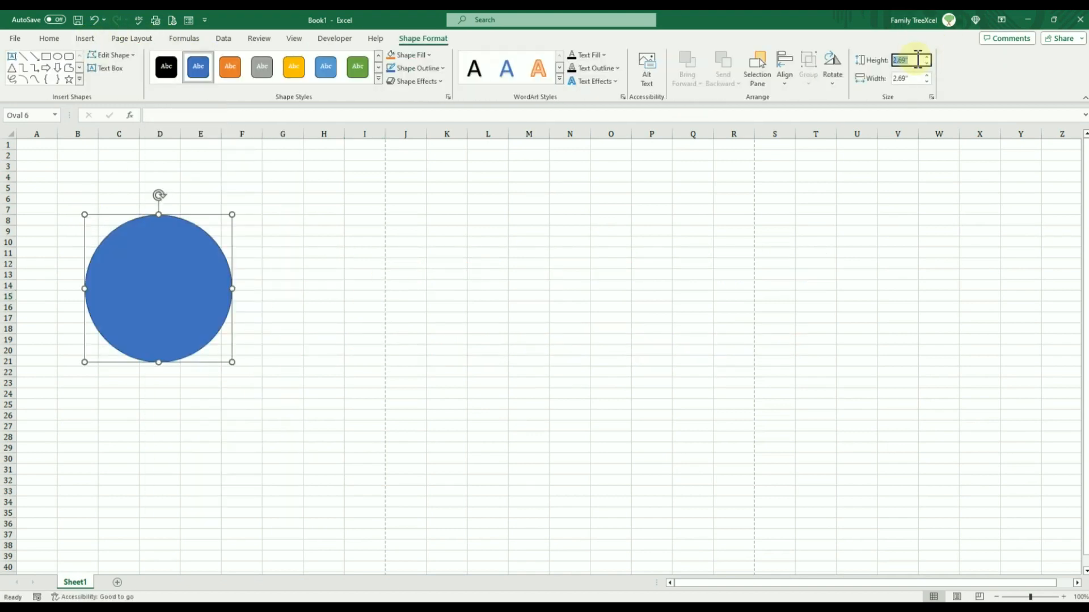
text(3")
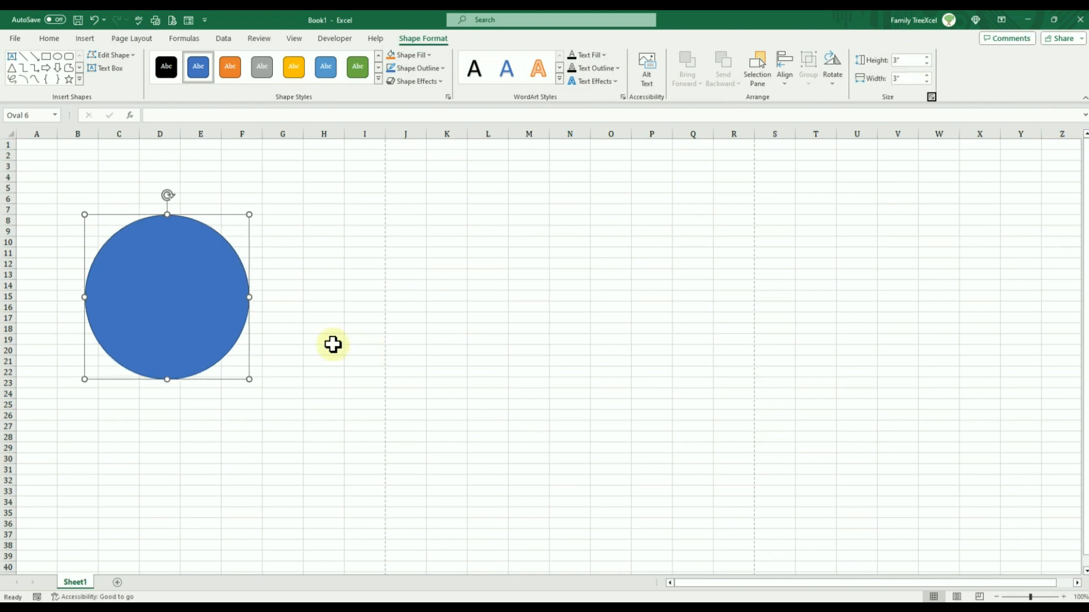
key(ctrl+p)
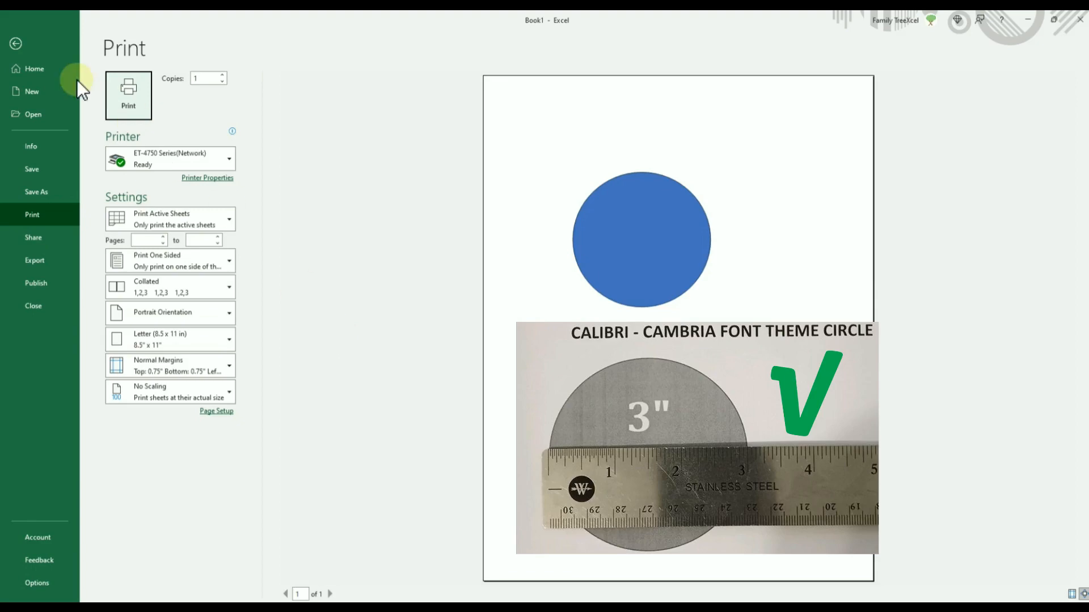
click(15, 43)
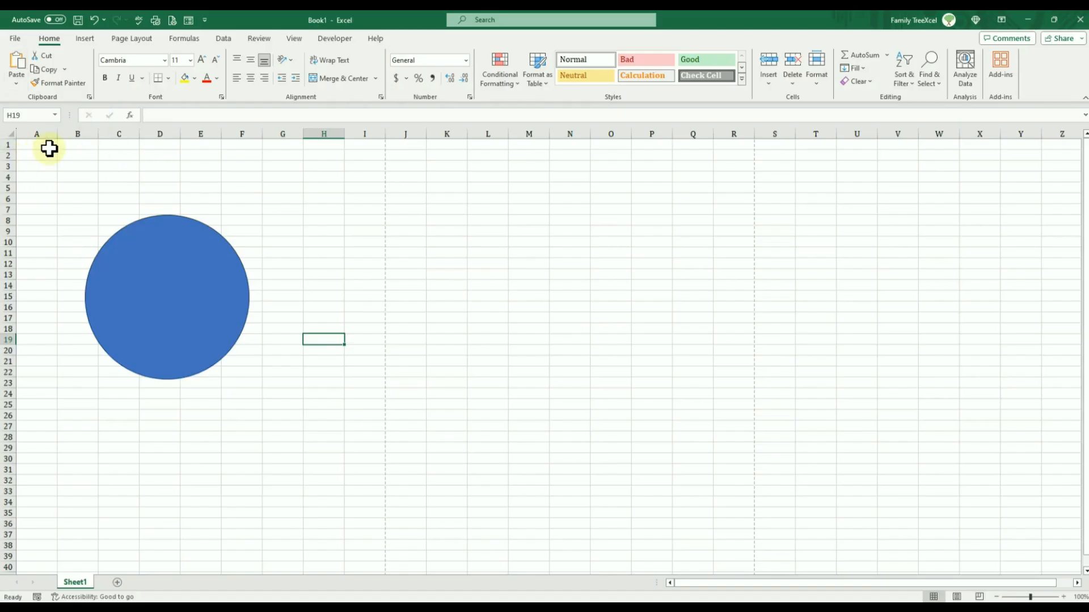
Type 'Still use an' into cell A1
click(36, 144)
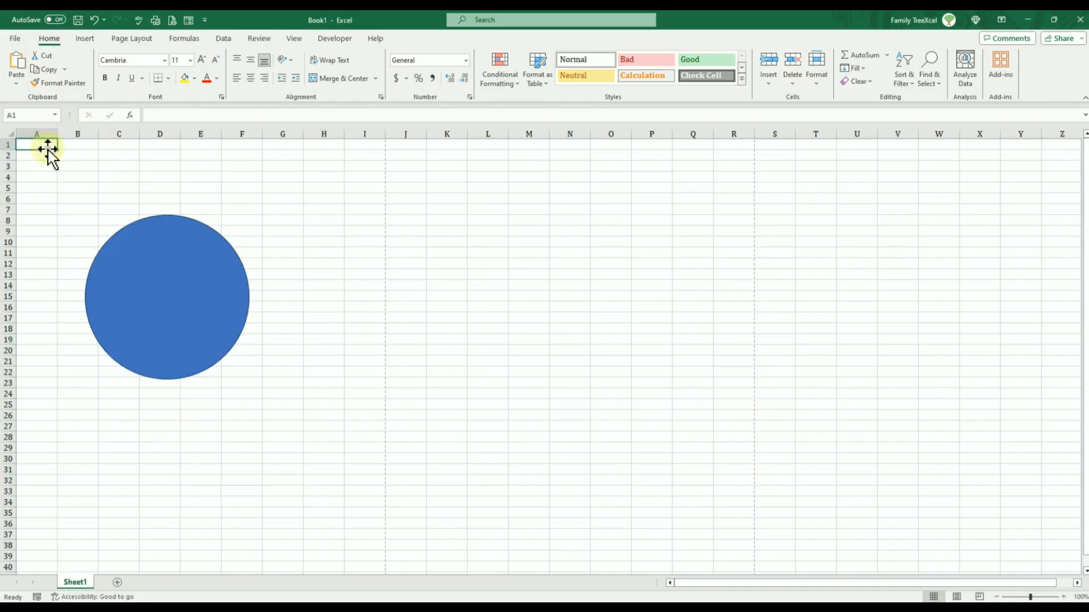
text(Still use an)
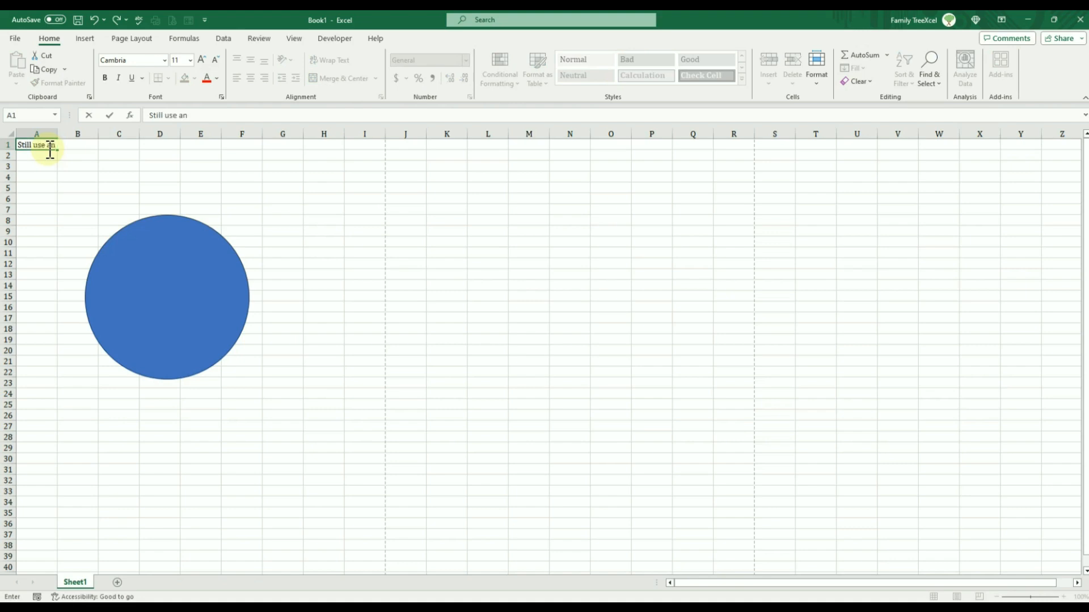